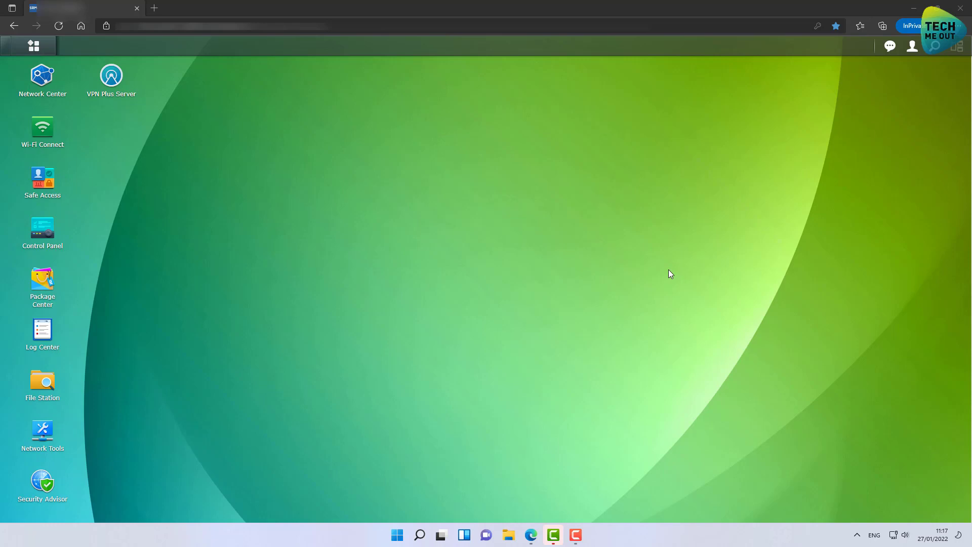
{"action": "mouse_move", "coordinate": [454, 91]}
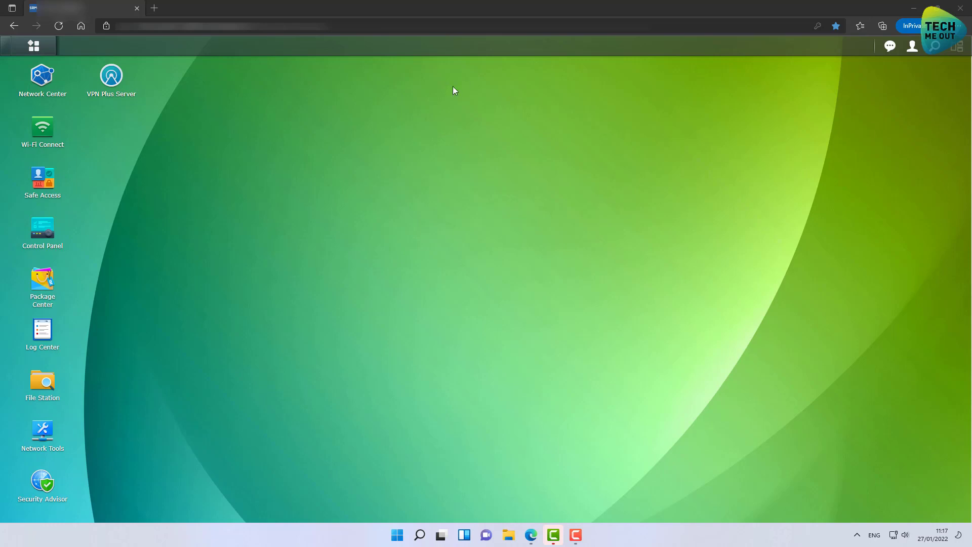
{"action": "mouse_move", "coordinate": [157, 204]}
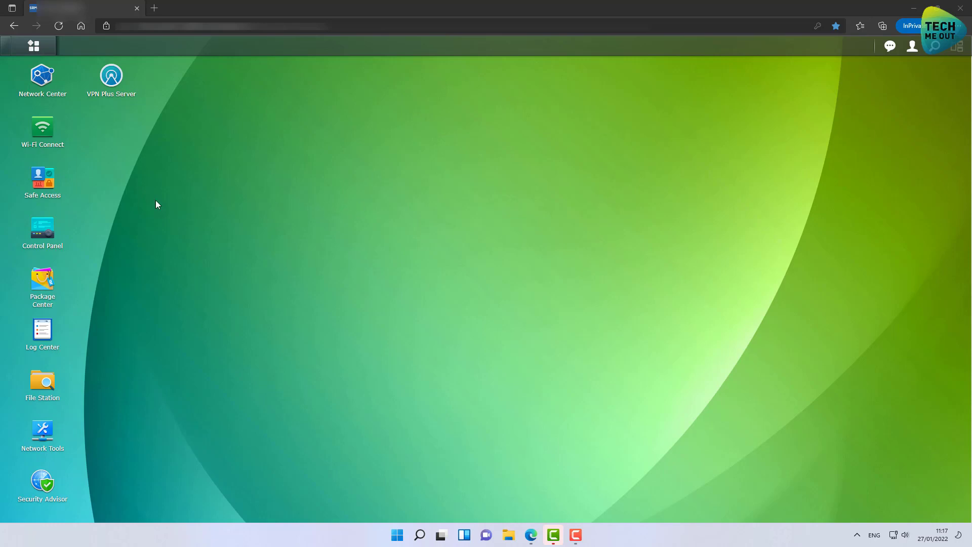
{"action": "mouse_move", "coordinate": [42, 78]}
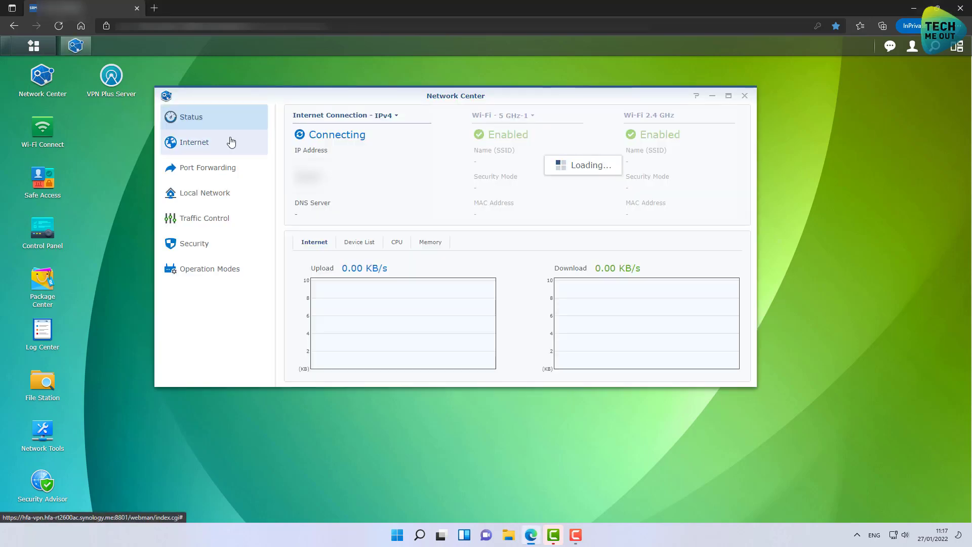
- Show the QuickConnect & DDNS settings under Internet in Network Center
{"action": "left_click", "coordinate": [194, 142]}
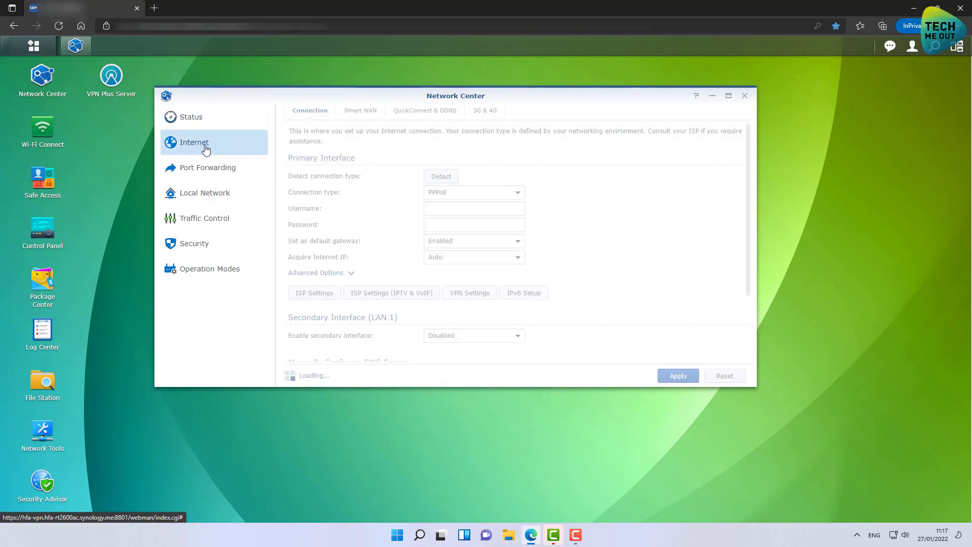
{"action": "left_click", "coordinate": [425, 111]}
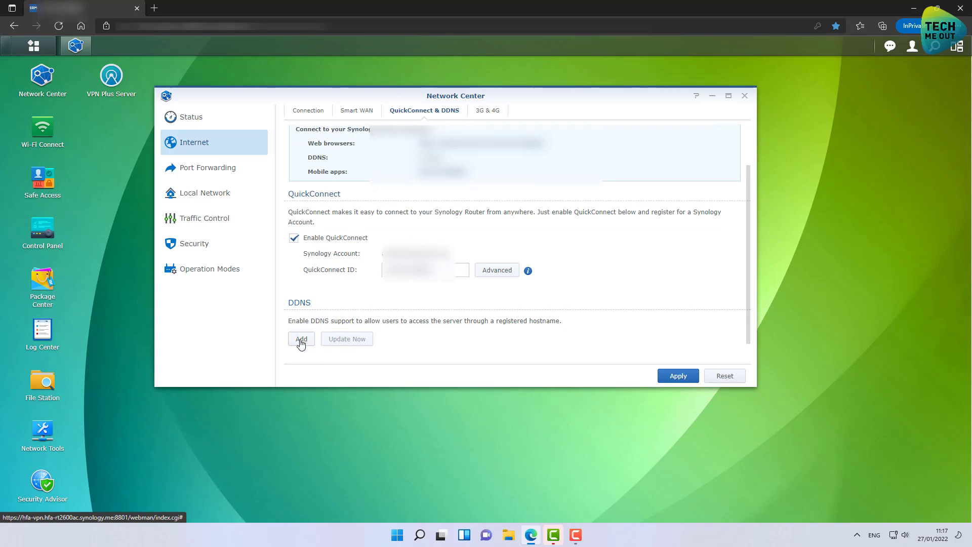
- Add a new DDNS entry with Synology as the service provider
{"action": "left_click", "coordinate": [300, 339]}
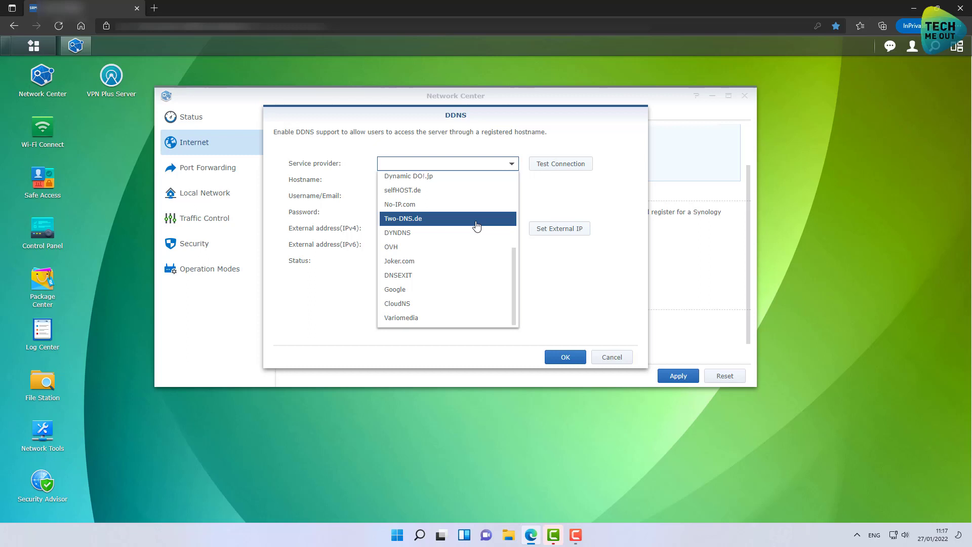
{"action": "mouse_move", "coordinate": [471, 233]}
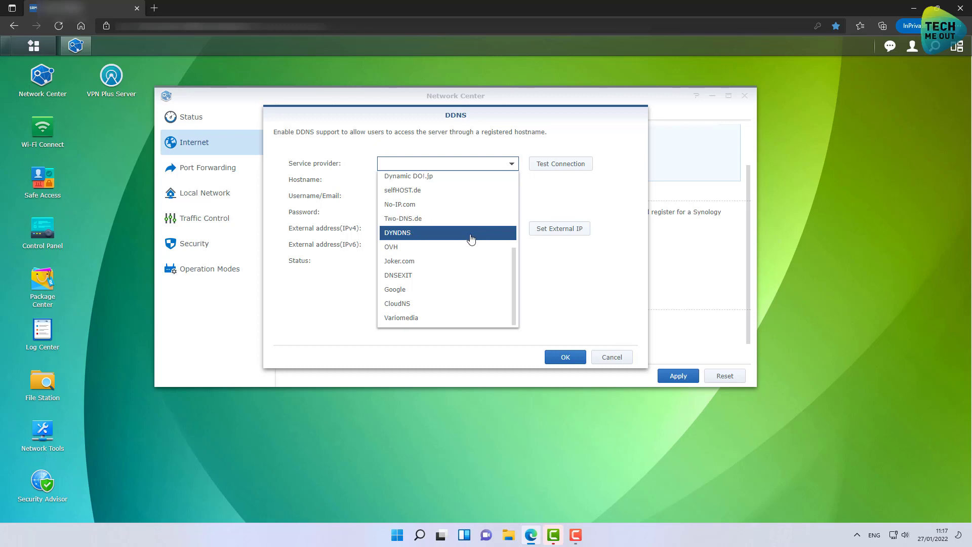
{"action": "mouse_move", "coordinate": [467, 237]}
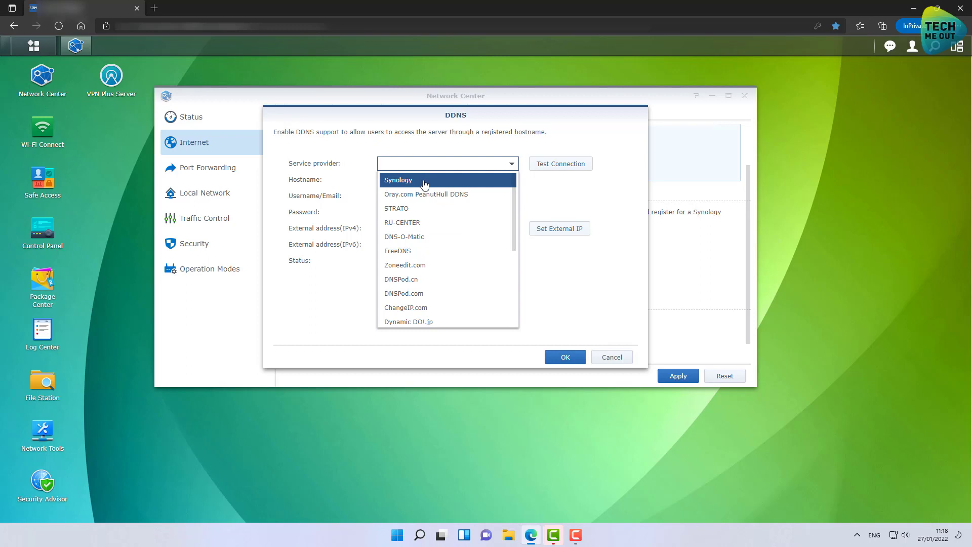
{"action": "left_click", "coordinate": [398, 180]}
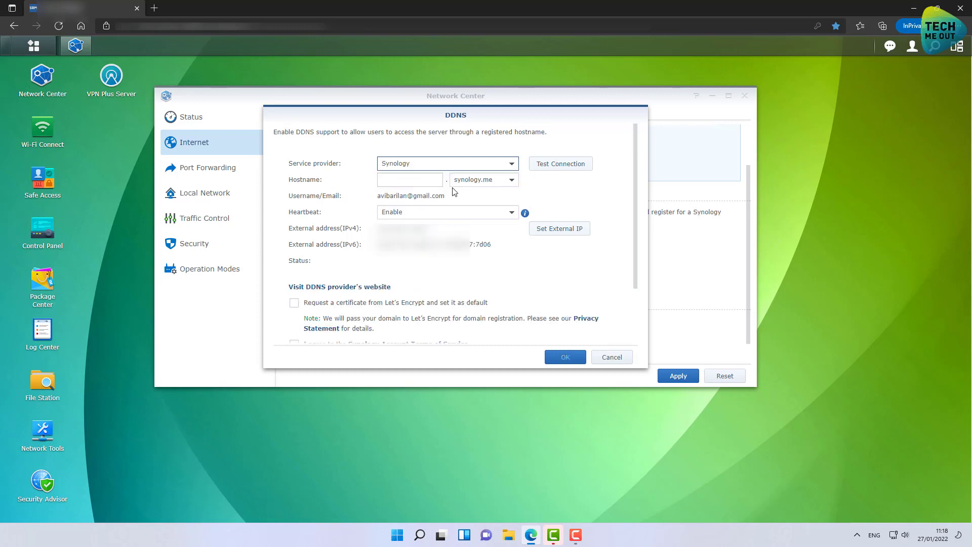
- Enter a hostname for the DDNS entry, keeping synology.me as the domain
{"action": "left_click", "coordinate": [410, 179]}
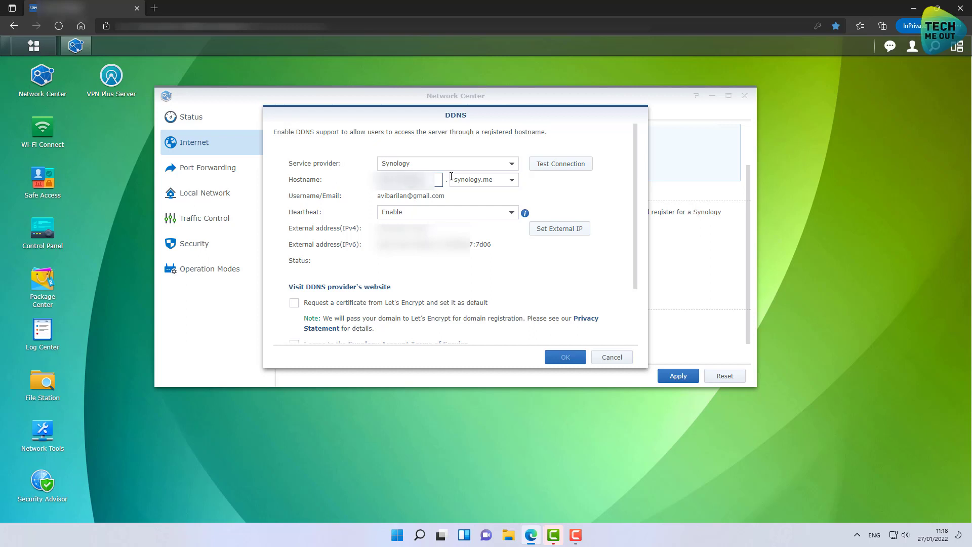
{"action": "left_click", "coordinate": [510, 179]}
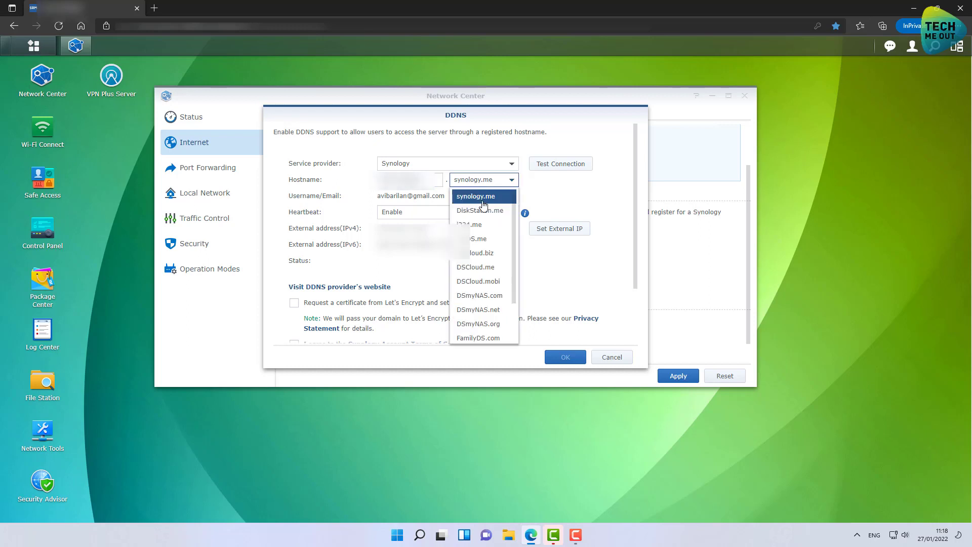
{"action": "scroll", "scroll_direction": "down", "scroll_amount": 3}
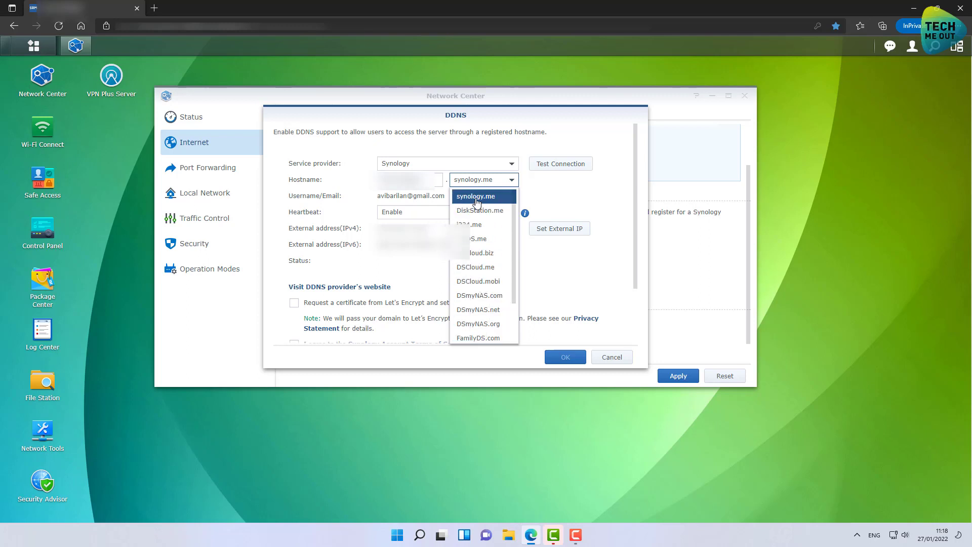
{"action": "left_click", "coordinate": [475, 196]}
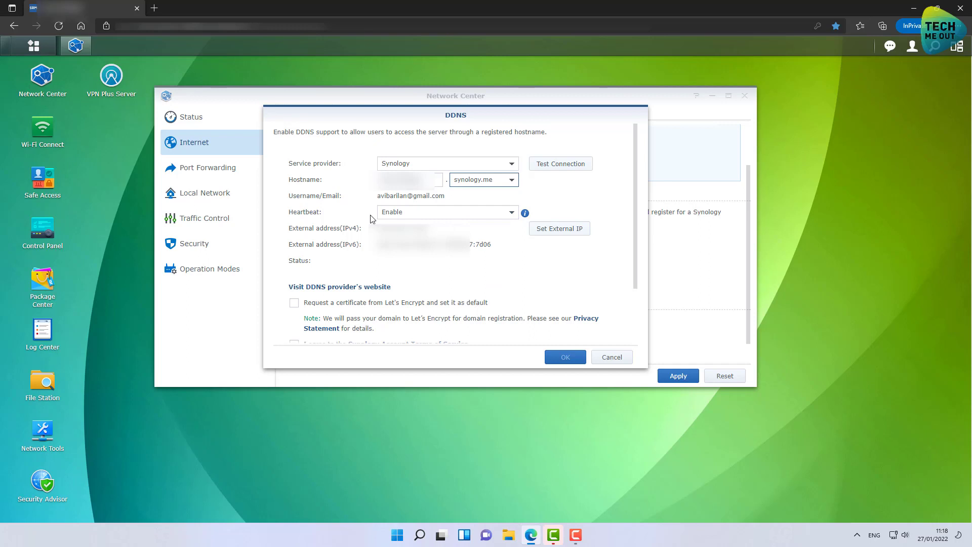
- Agree to the Synology Account Terms of Service and submit the DDNS entry
{"action": "scroll", "scroll_direction": "down", "scroll_amount": 3}
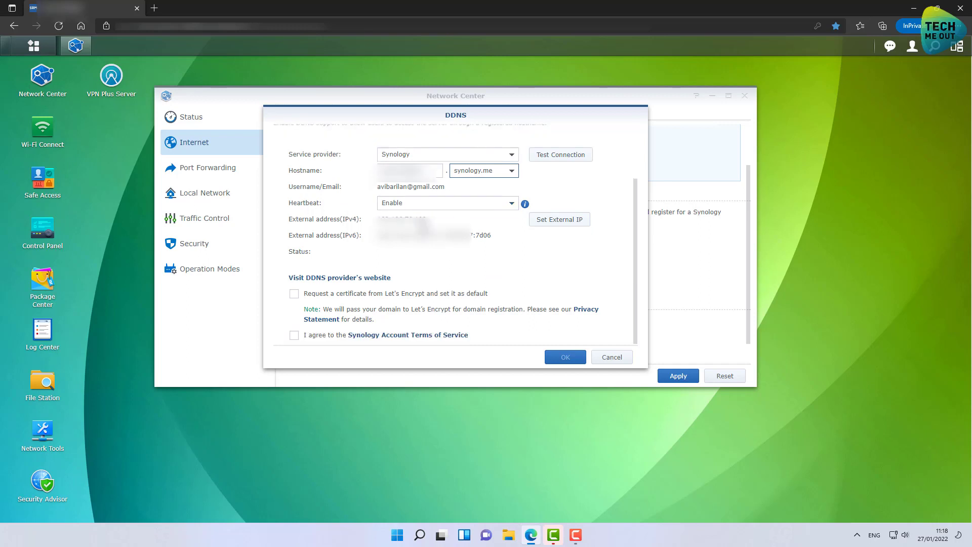
{"action": "mouse_move", "coordinate": [439, 253]}
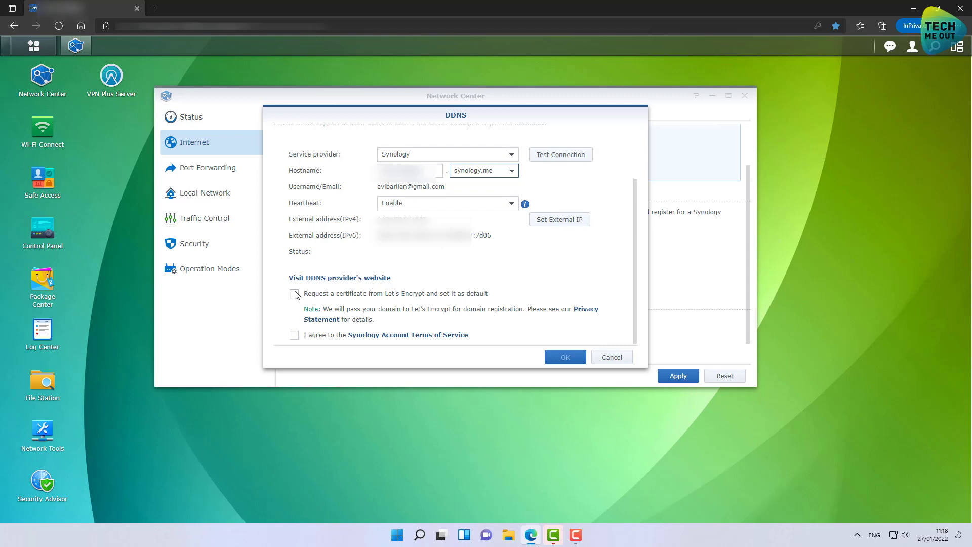
{"action": "mouse_move", "coordinate": [336, 300]}
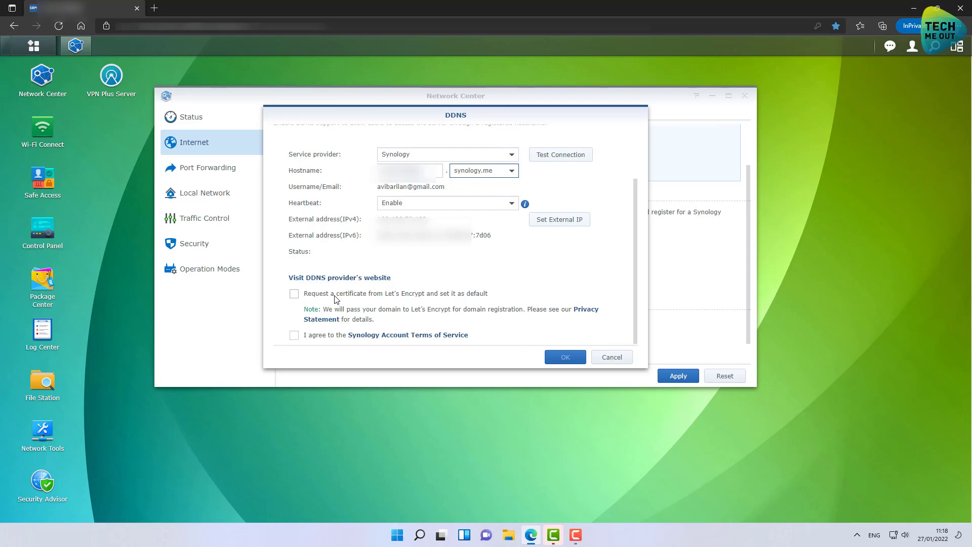
{"action": "mouse_move", "coordinate": [348, 303]}
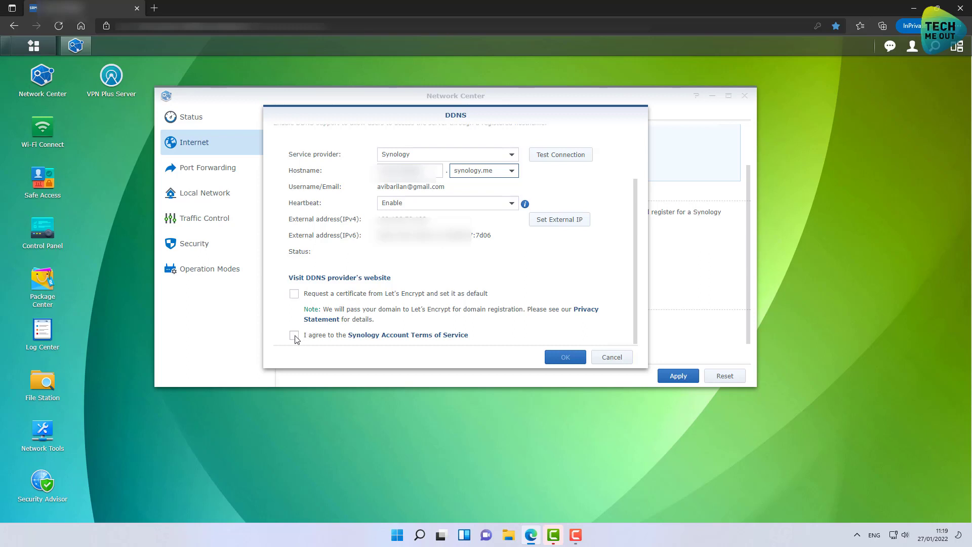
{"action": "left_click", "coordinate": [295, 335]}
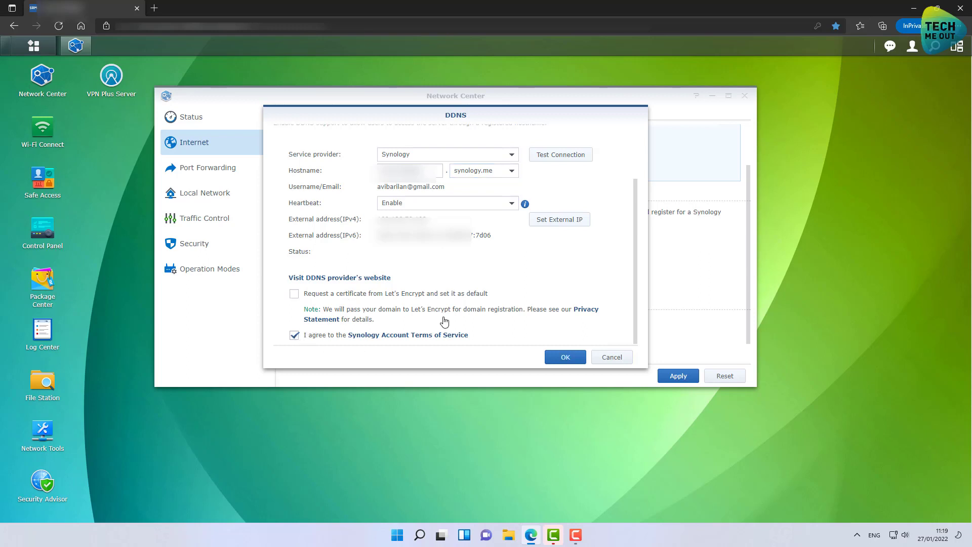
{"action": "left_click", "coordinate": [564, 356]}
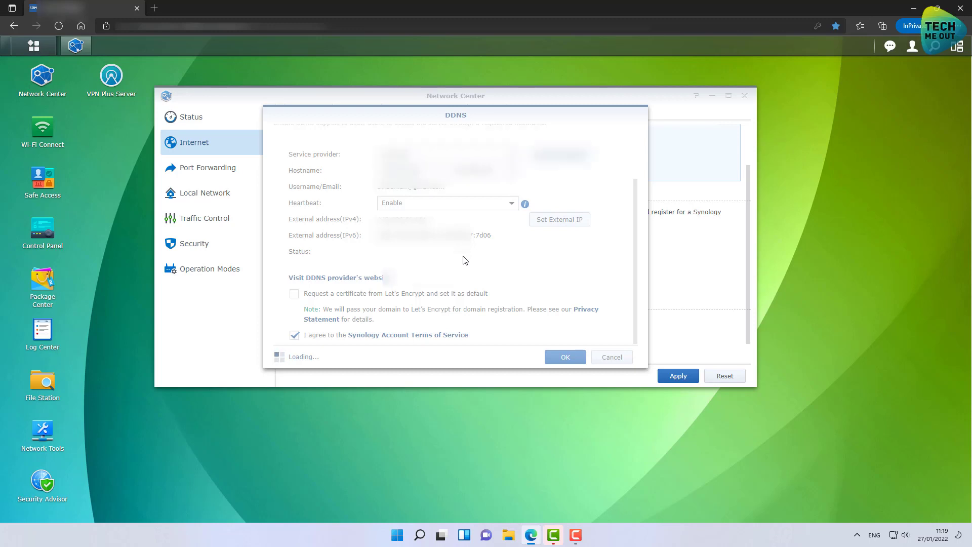
- Close the DDNS dialog and view the new synology.me hostname in the DDNS list
{"action": "left_click", "coordinate": [611, 356]}
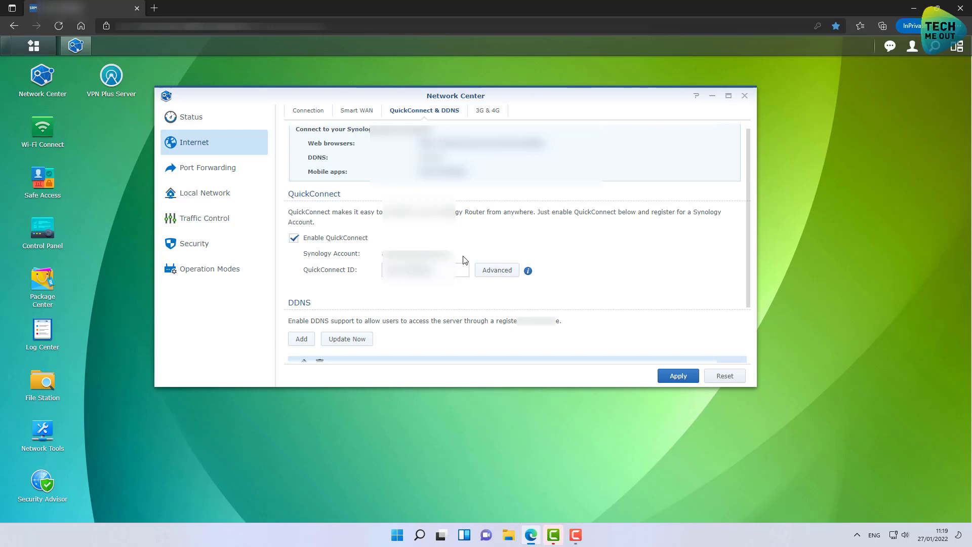
{"action": "scroll", "scroll_direction": "down", "scroll_amount": 3}
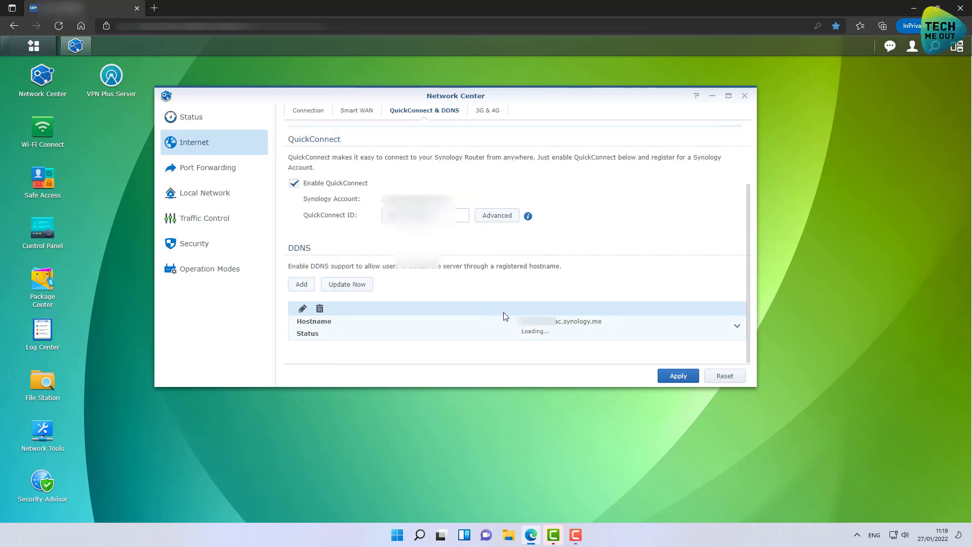